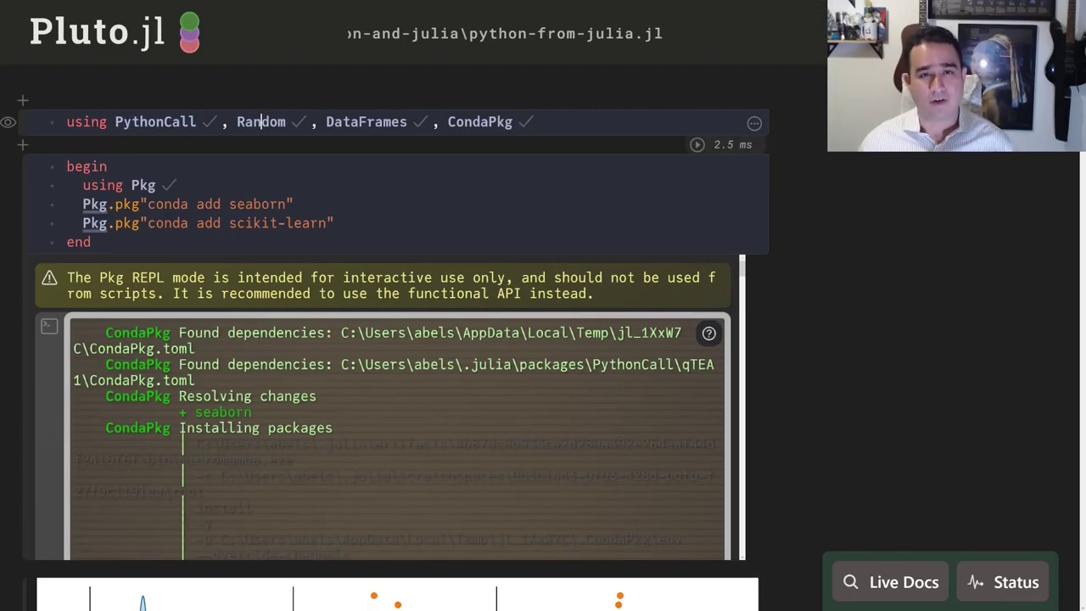
Point out the using statement that loads the Random package.
double_click(478, 123)
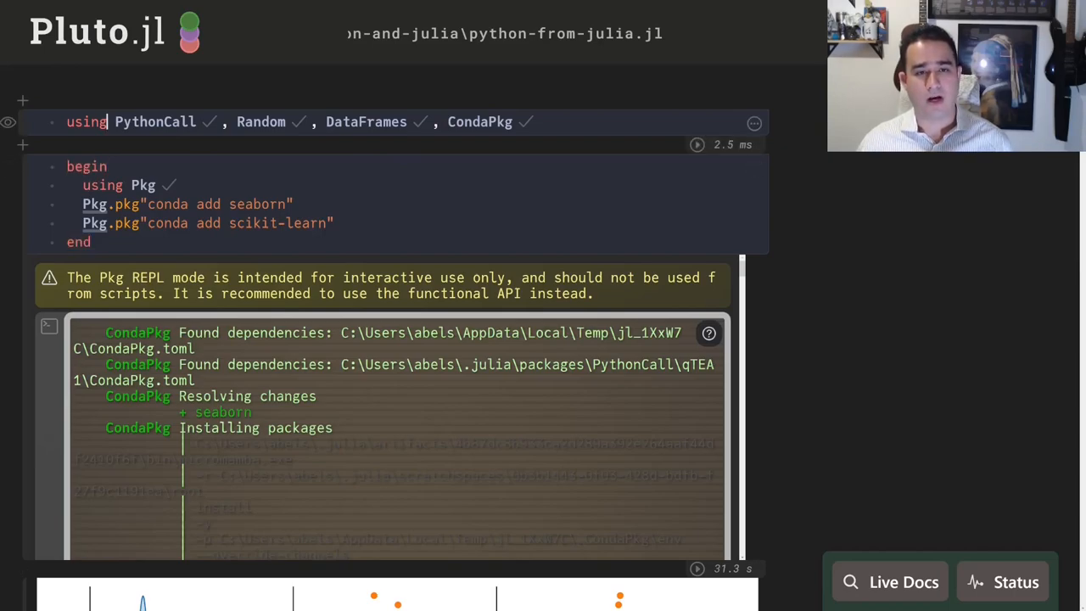
double_click(155, 123)
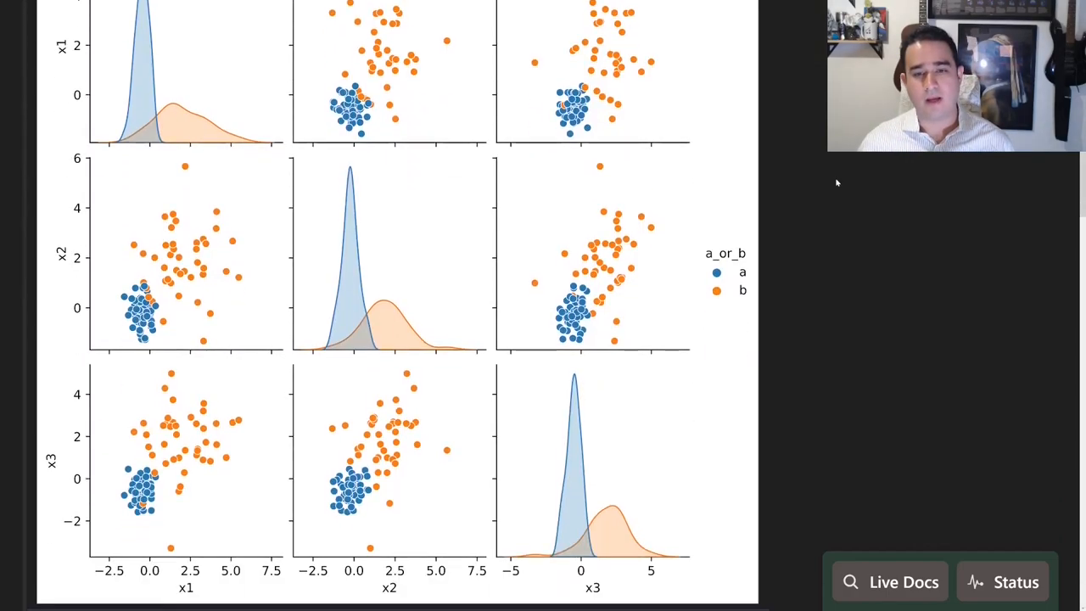
scroll("down", 3)
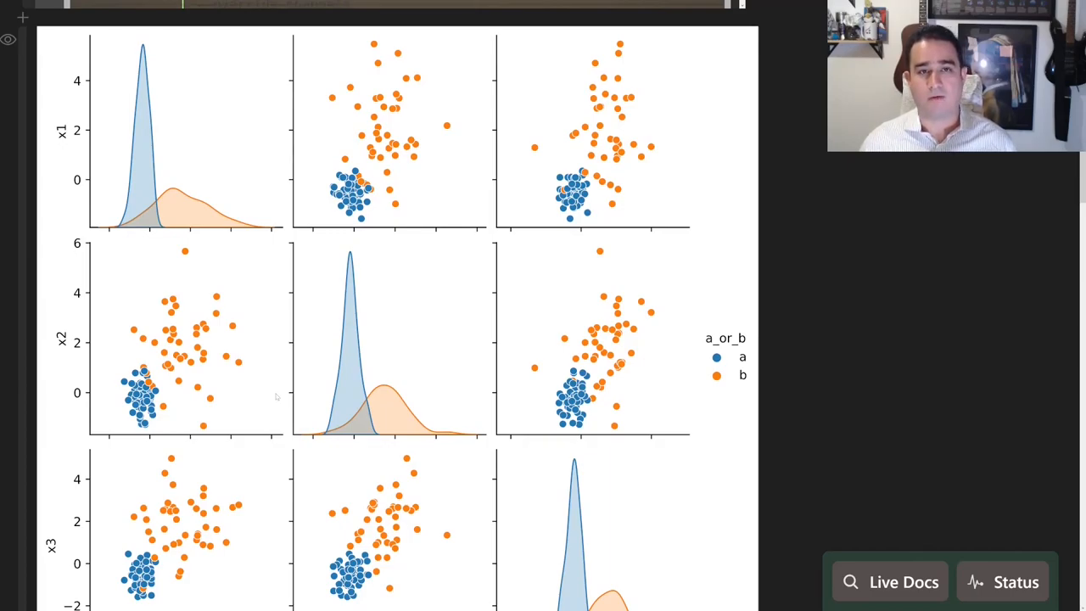
mouse_move(406, 275)
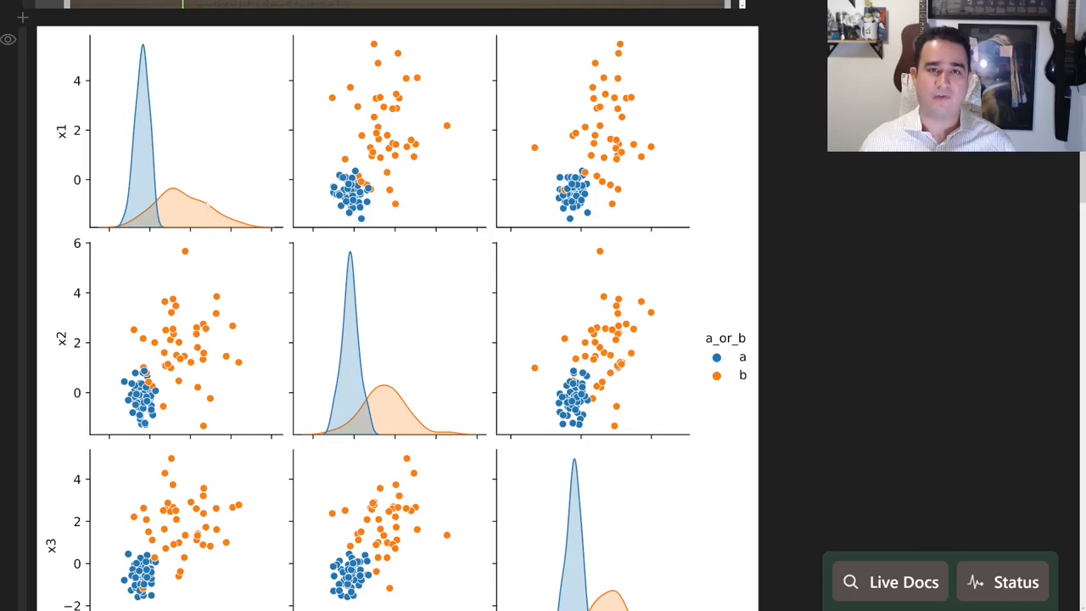
Bring the data-generating begin block into view and select it in full.
scroll("down", 3)
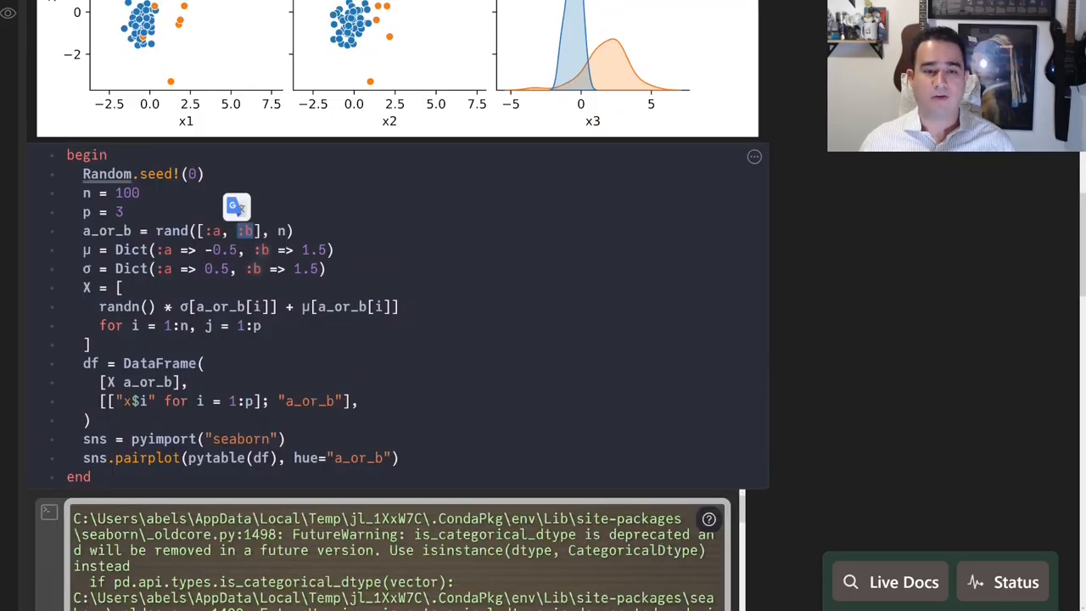
left_click_drag(83, 250, 89, 419)
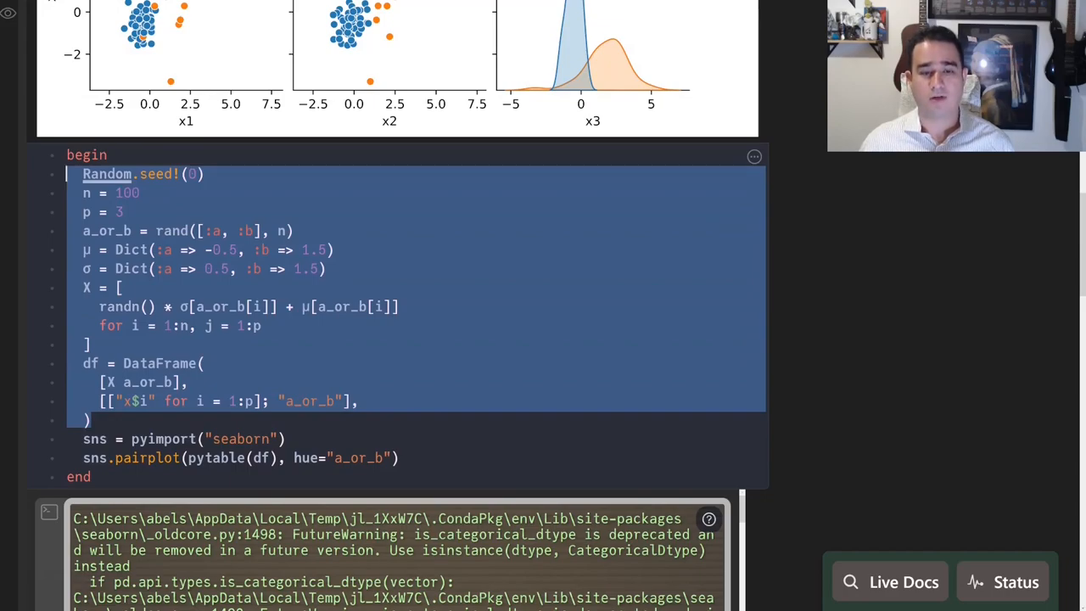
left_click(146, 438)
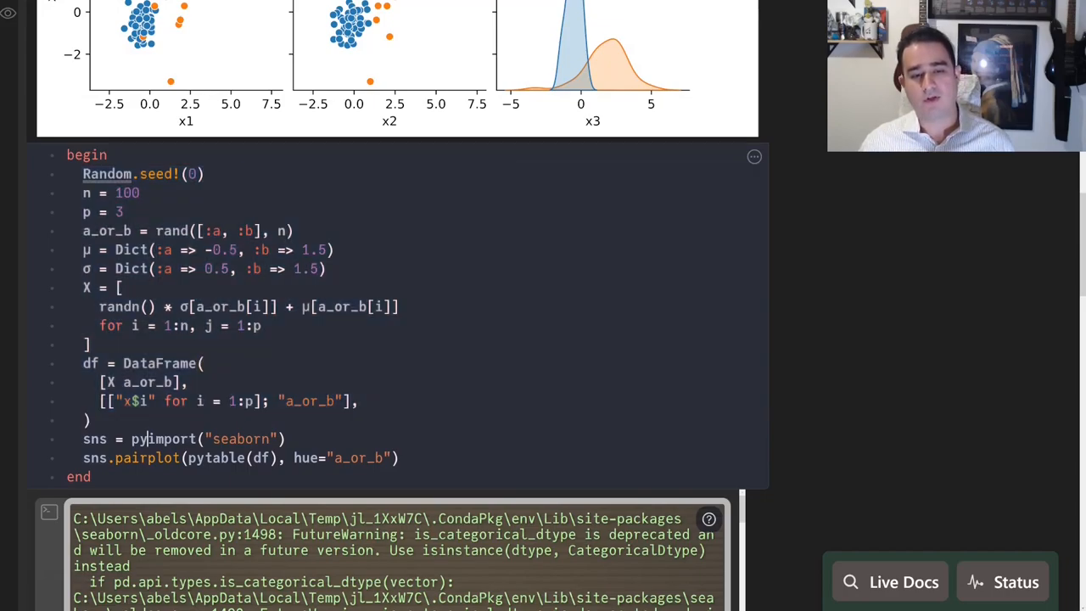
Highlight the seaborn pyimport, the sns object, the pytable conversion and the pairplot call.
double_click(241, 438)
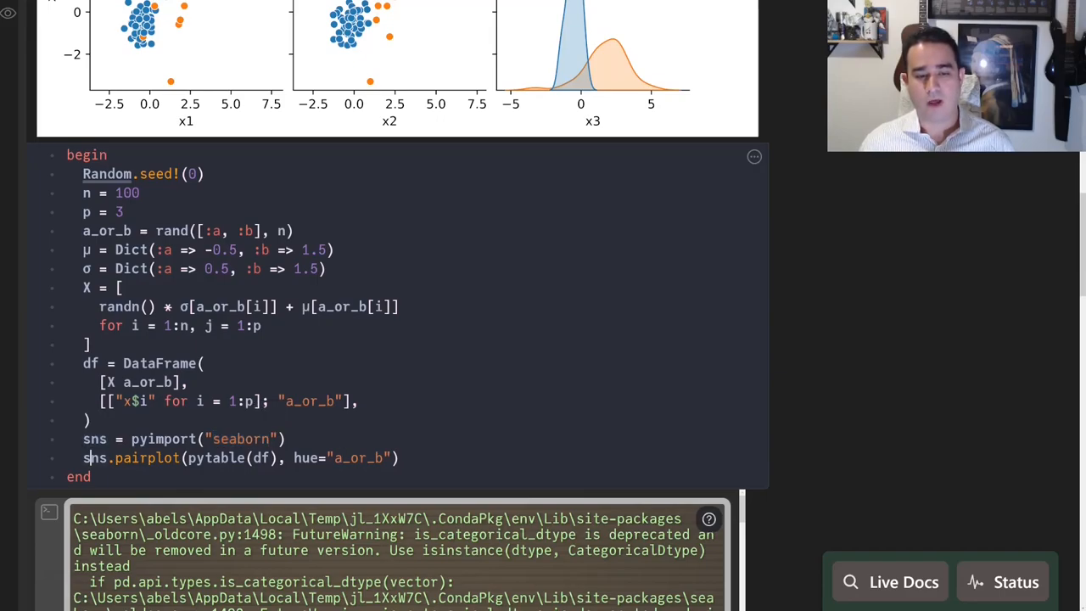
double_click(146, 458)
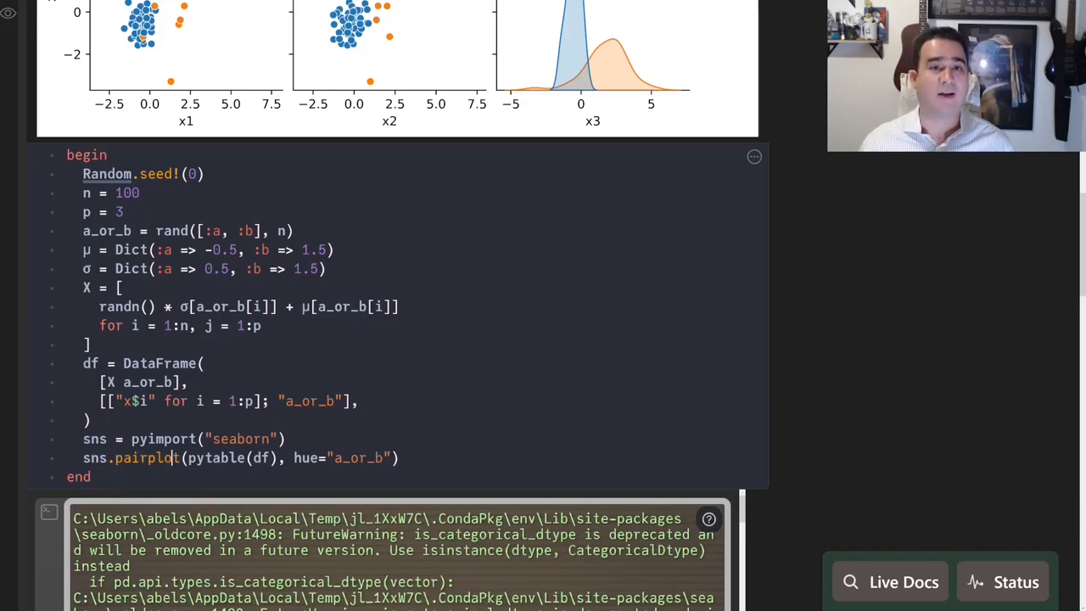
double_click(146, 458)
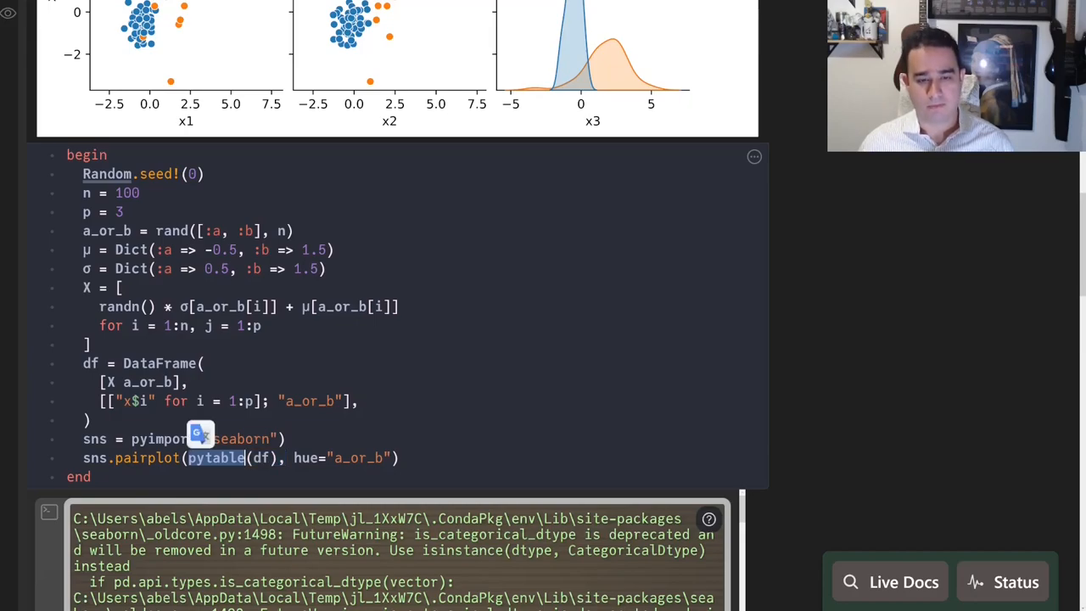
double_click(306, 458)
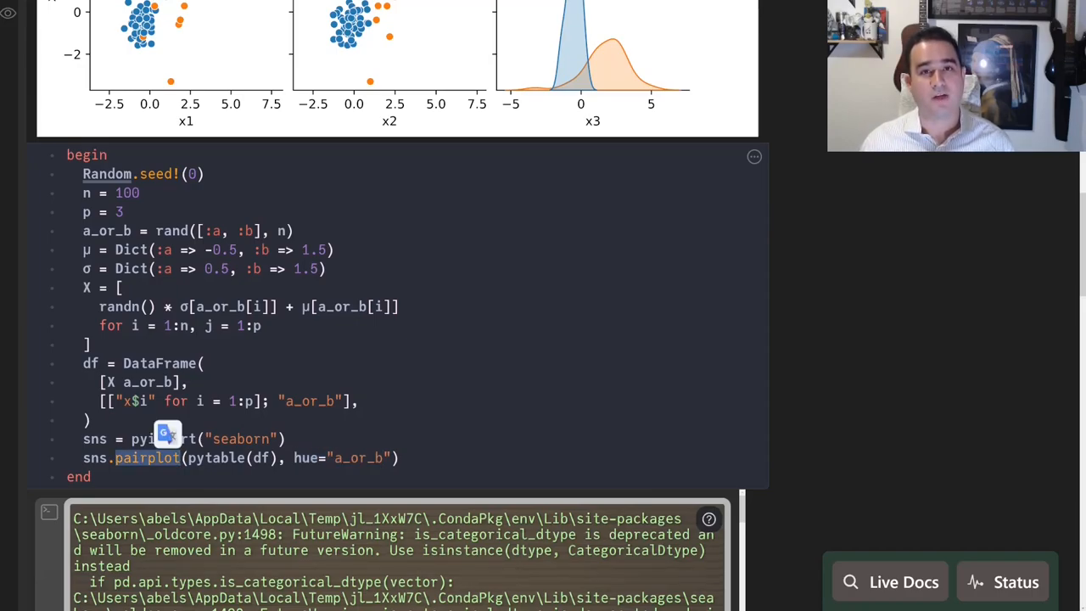
scroll("down", 3)
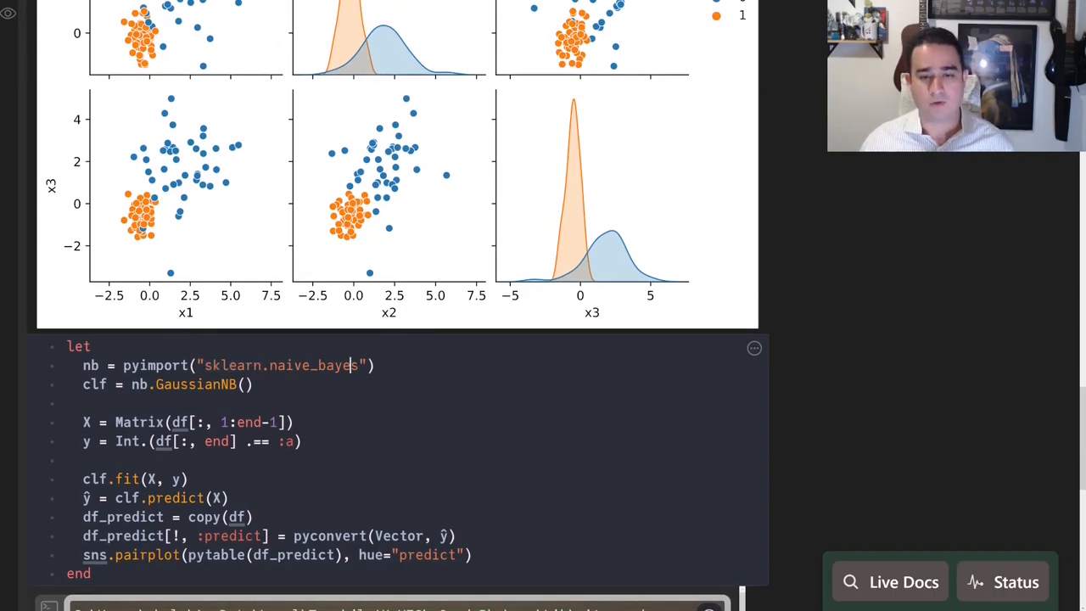
Point out the sklearn.naive_bayes import, the df_predict copy and the pyconvert(Vector, ŷ) expression.
double_click(280, 365)
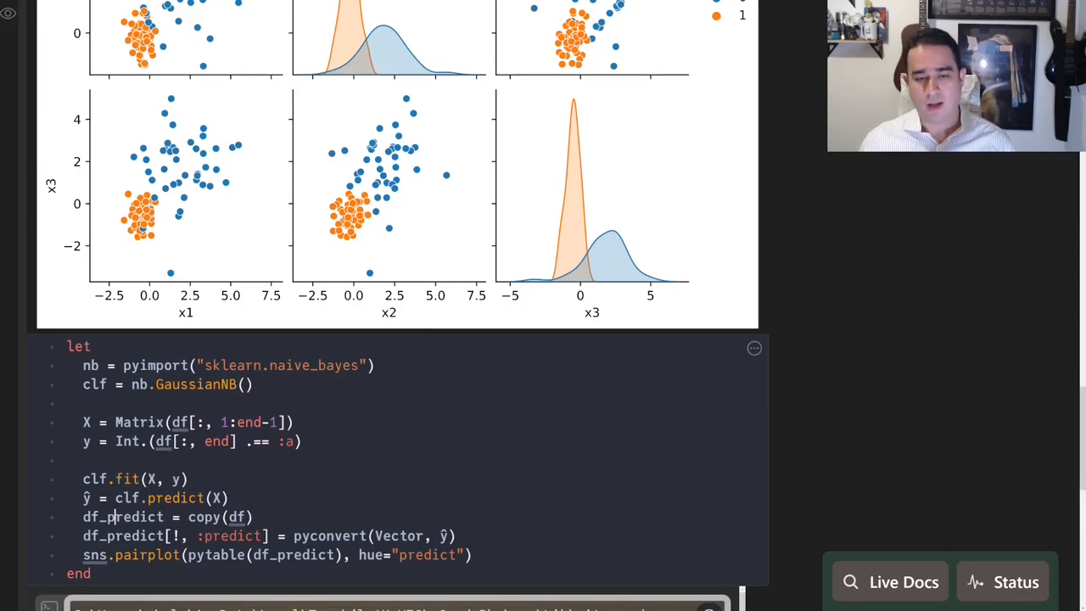
double_click(170, 499)
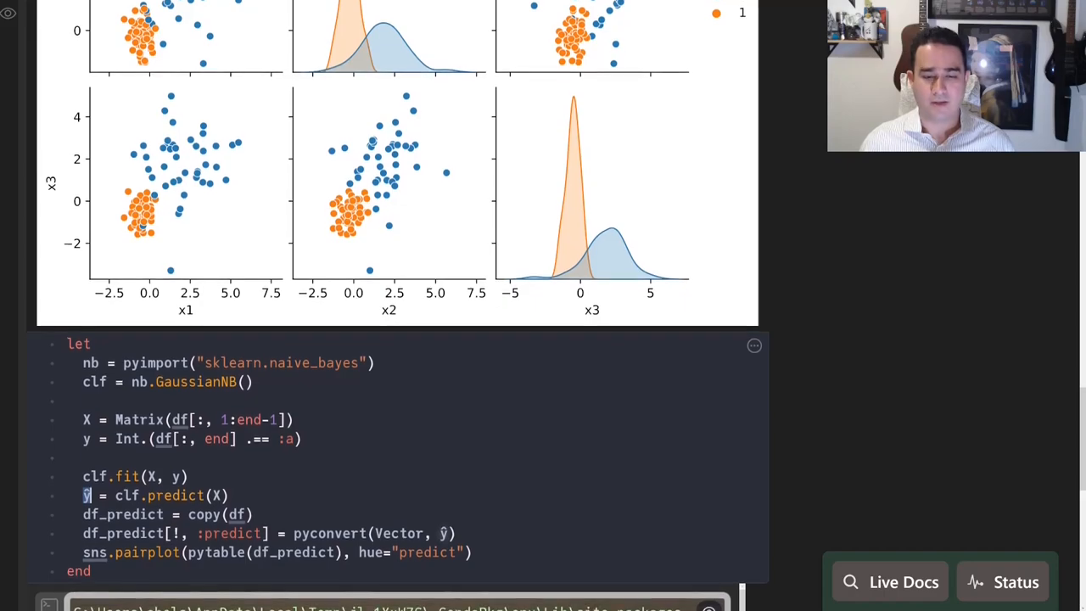
scroll("down", 3)
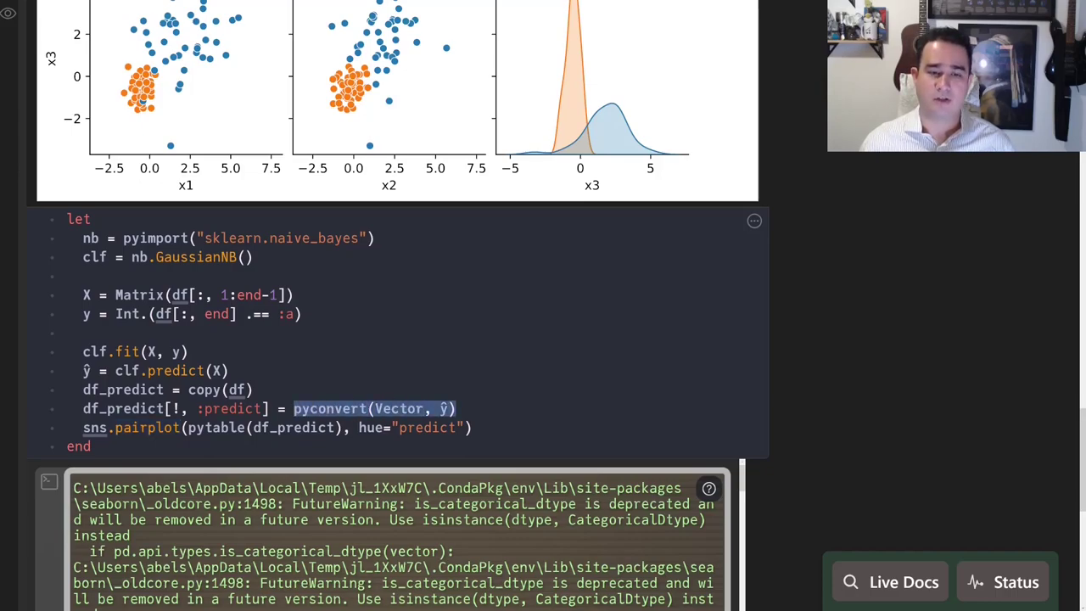
left_click(416, 407)
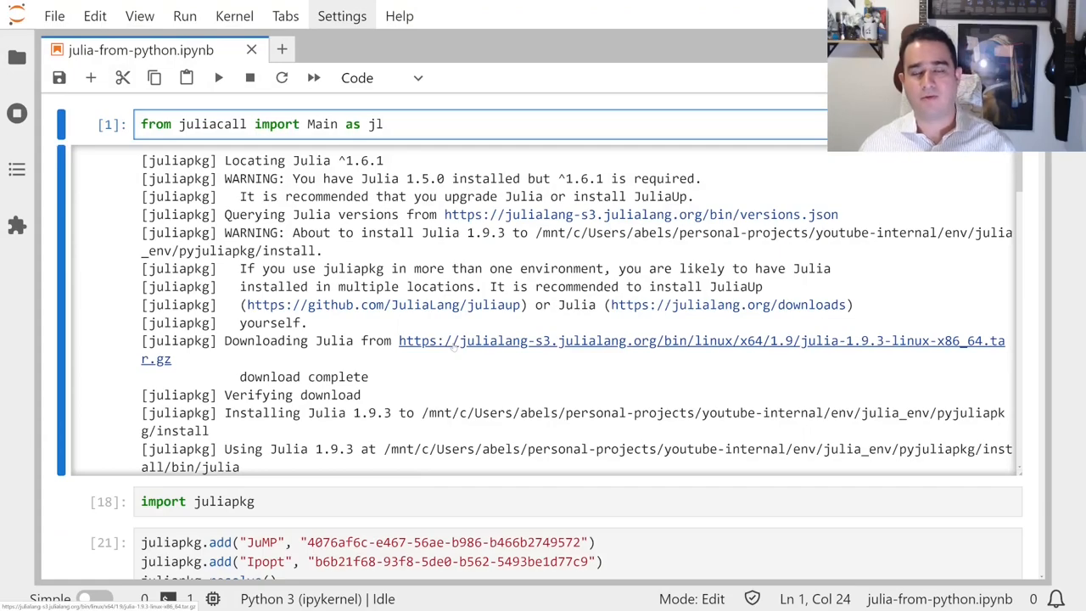
mouse_move(652, 373)
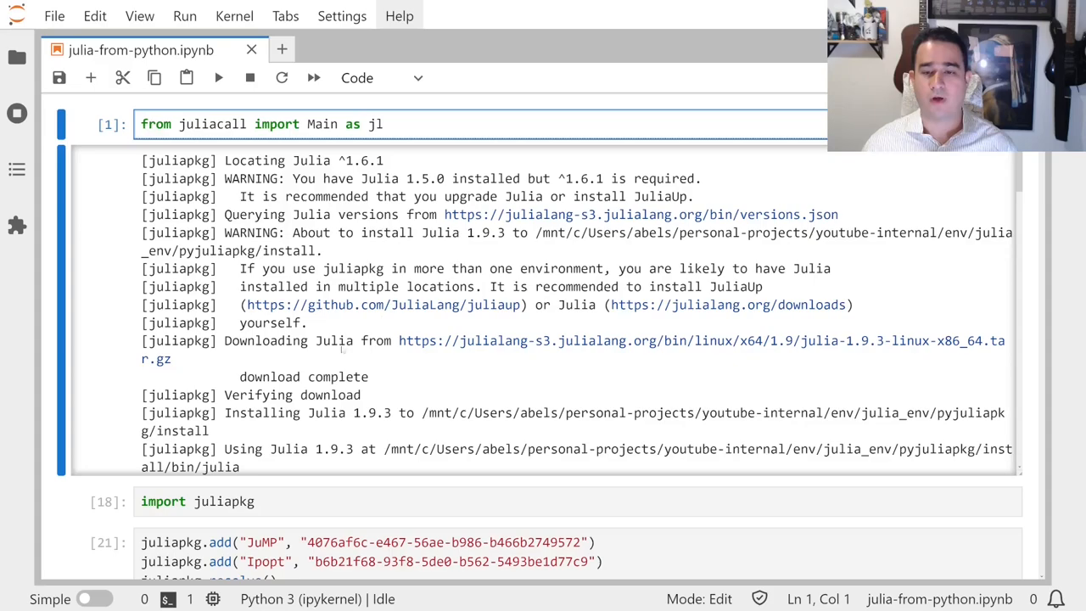
Scroll from the juliacall import log down to the juliapkg.add cell installing JuMP and Ipopt.
scroll("down", 3)
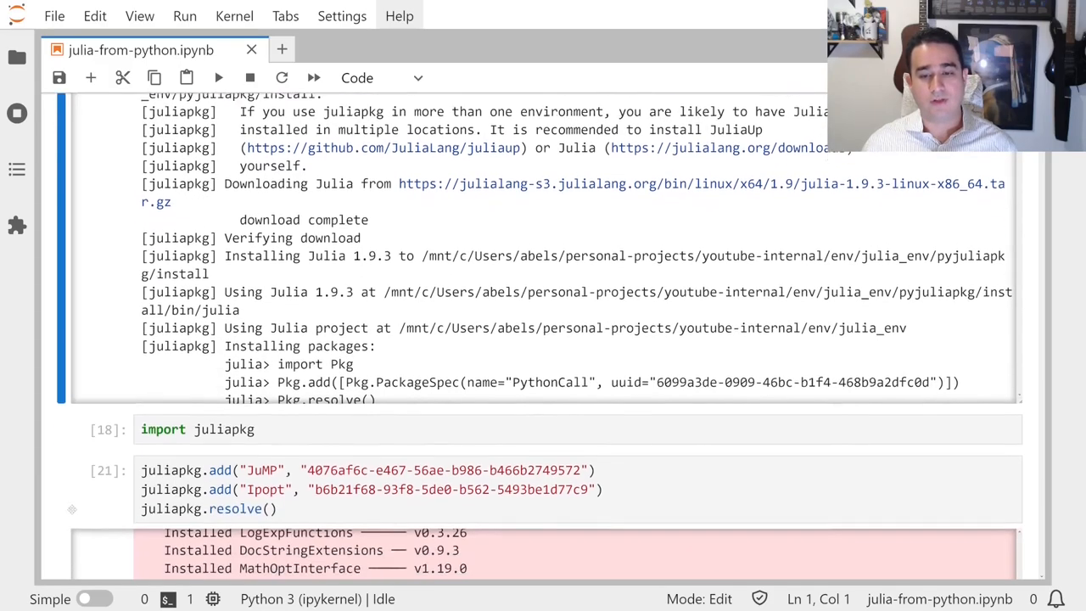
scroll("down", 3)
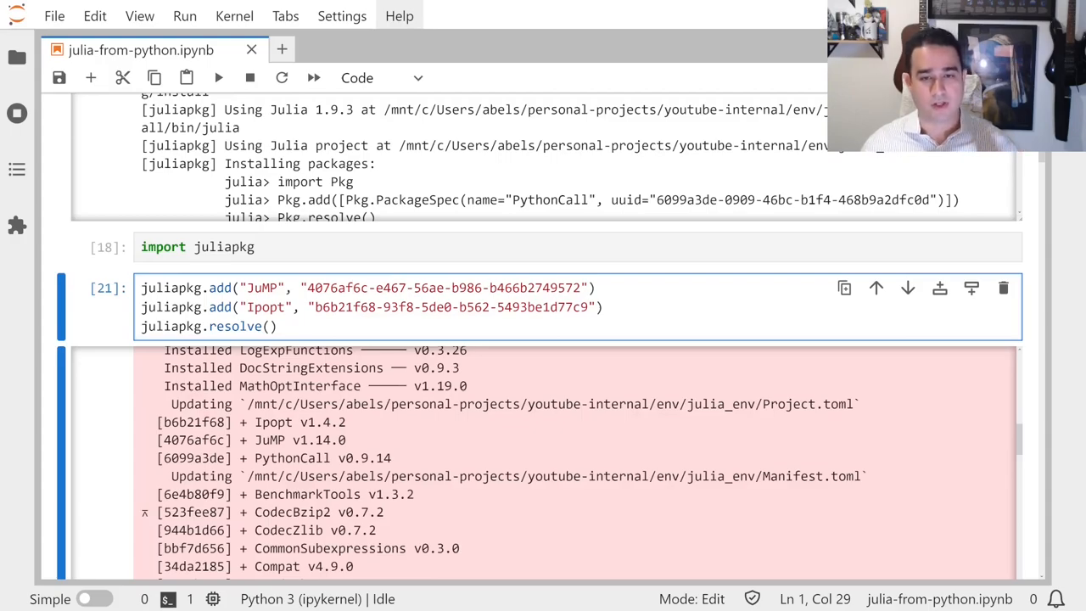
Scroll past the install log to the yfinance cell and its closing-price table for the five tickers.
scroll("down", 3)
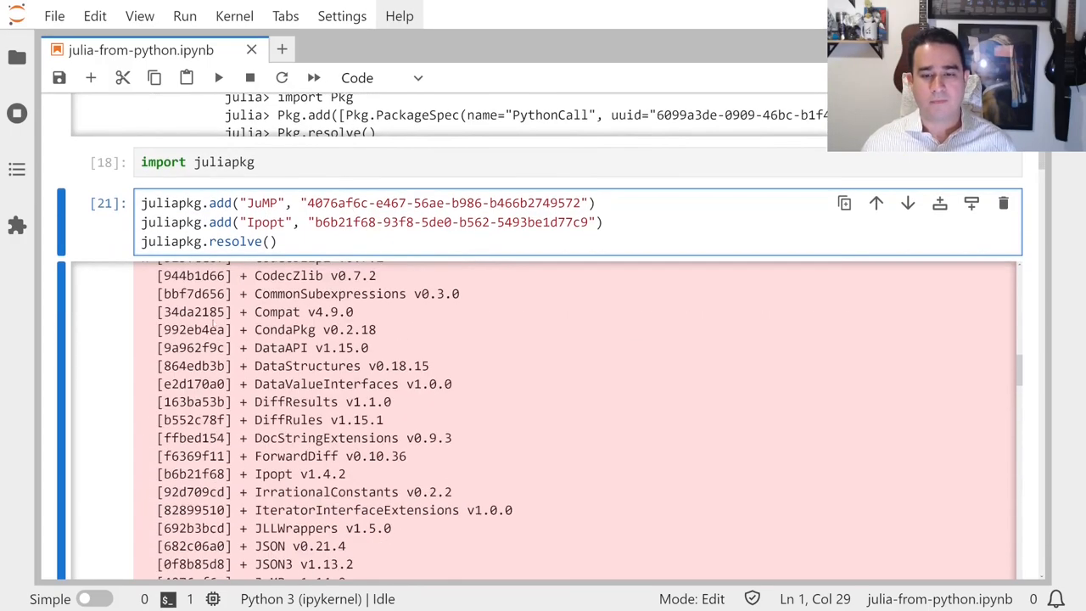
scroll("down", 3)
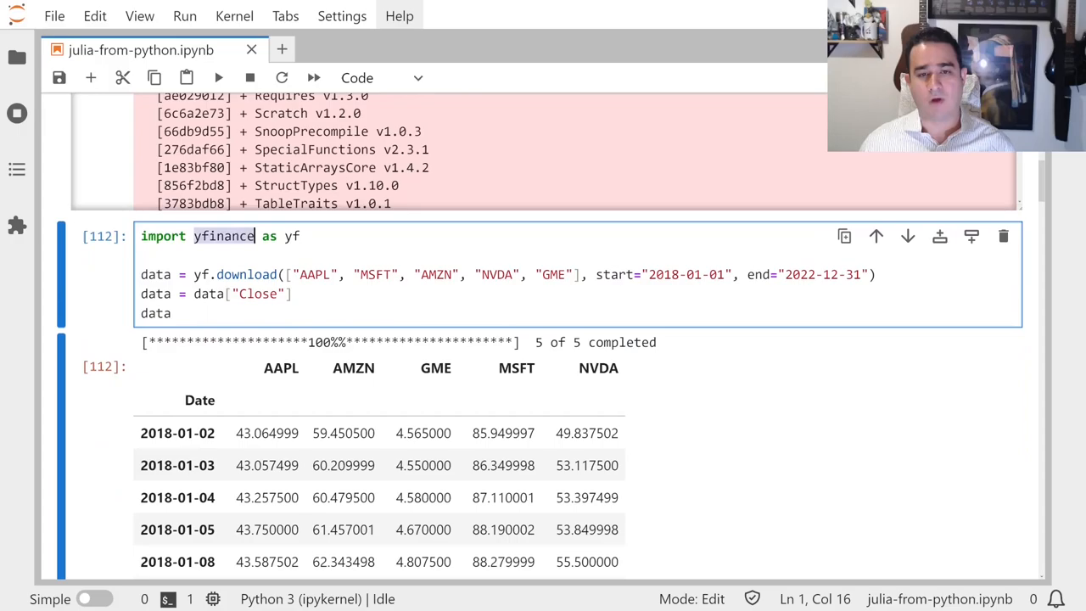
scroll("down", 3)
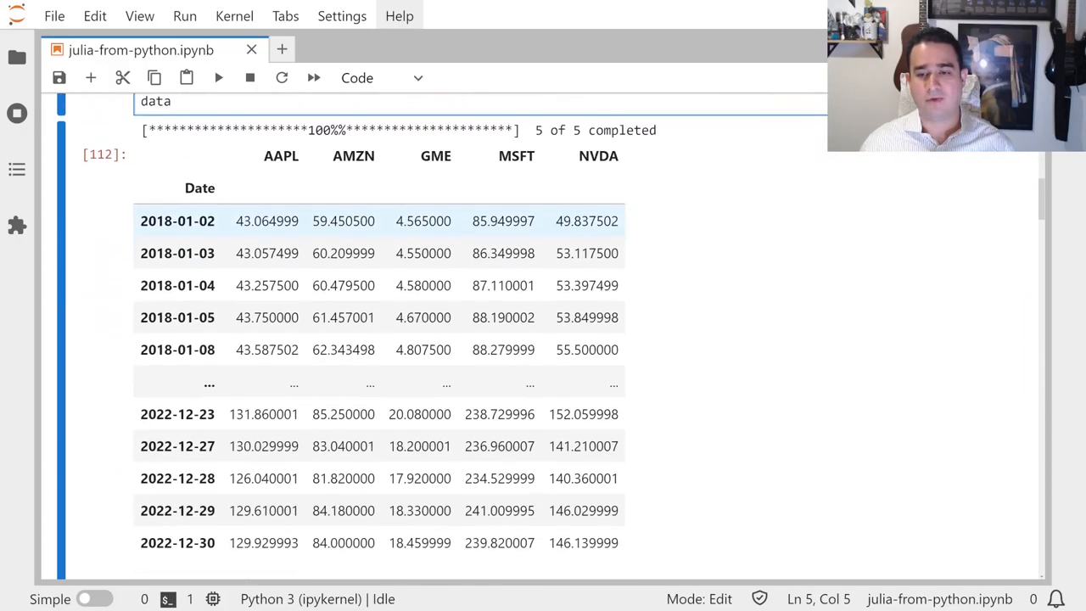
scroll("down", 3)
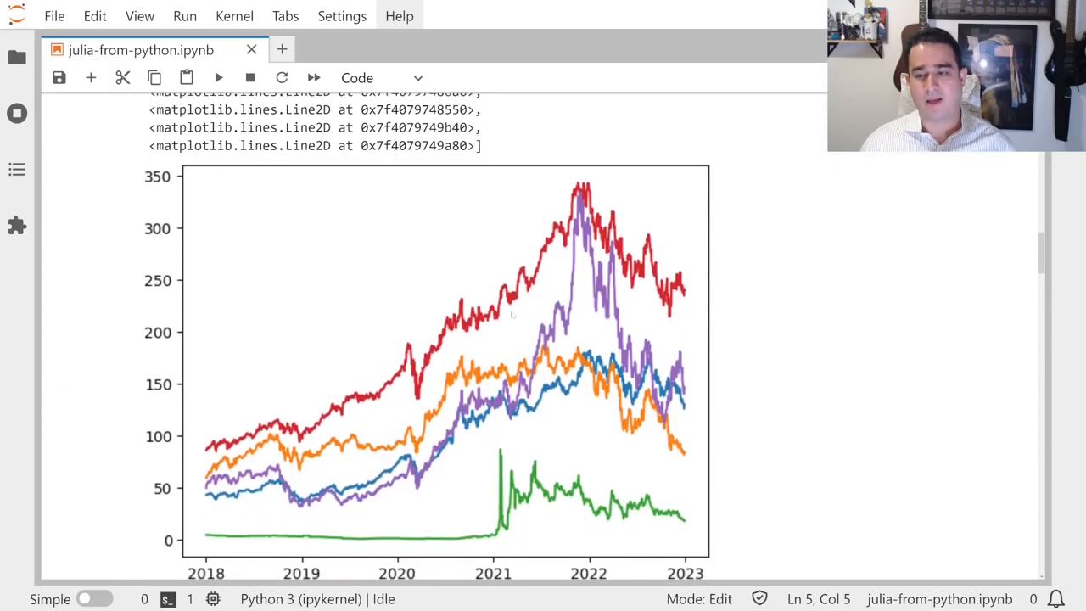
scroll("down", 3)
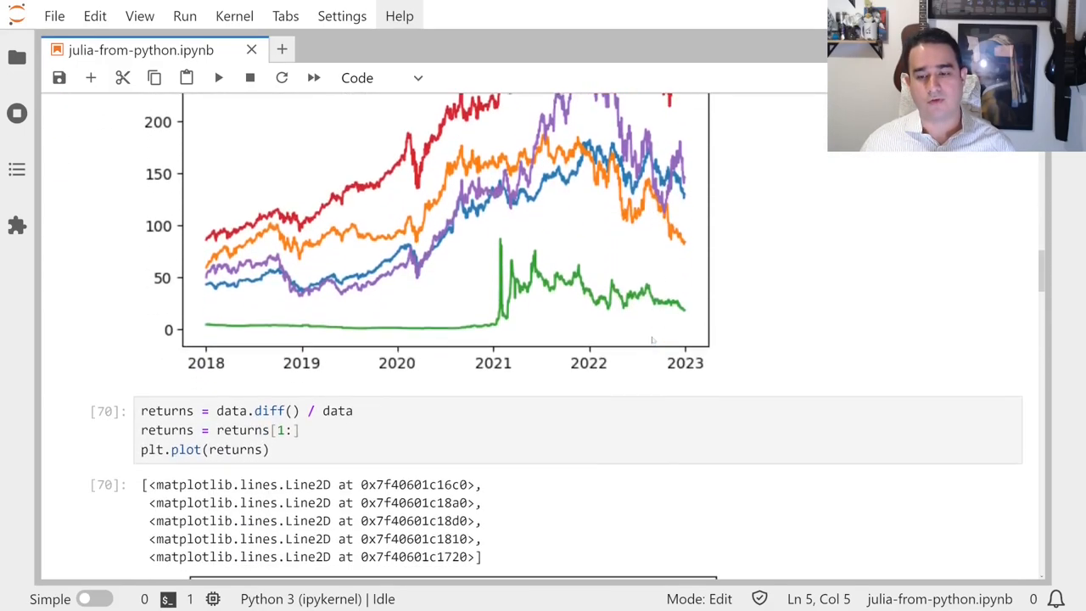
scroll("down", 3)
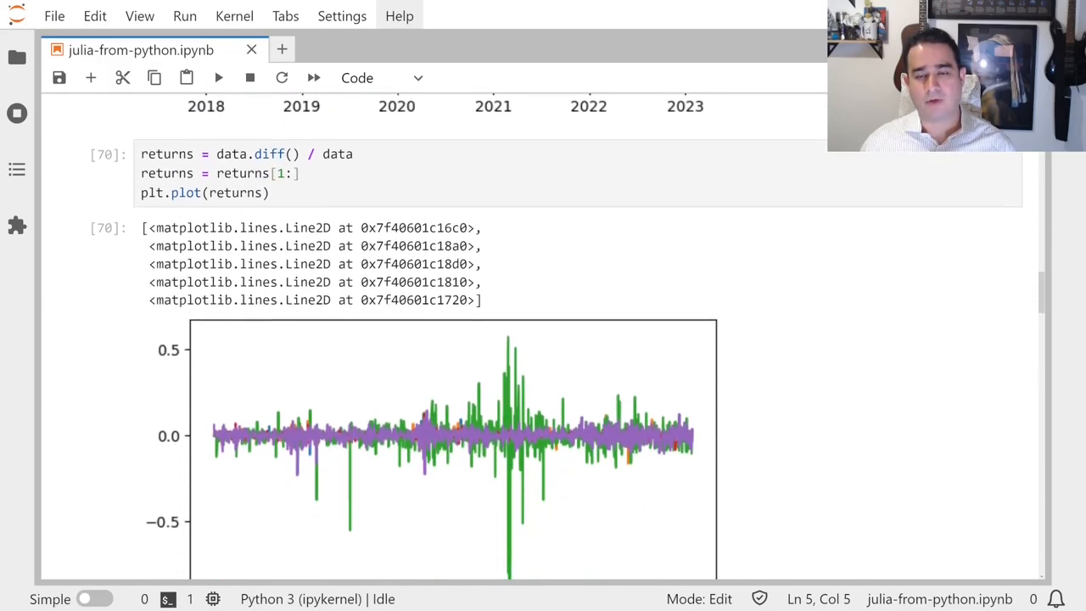
scroll("down", 3)
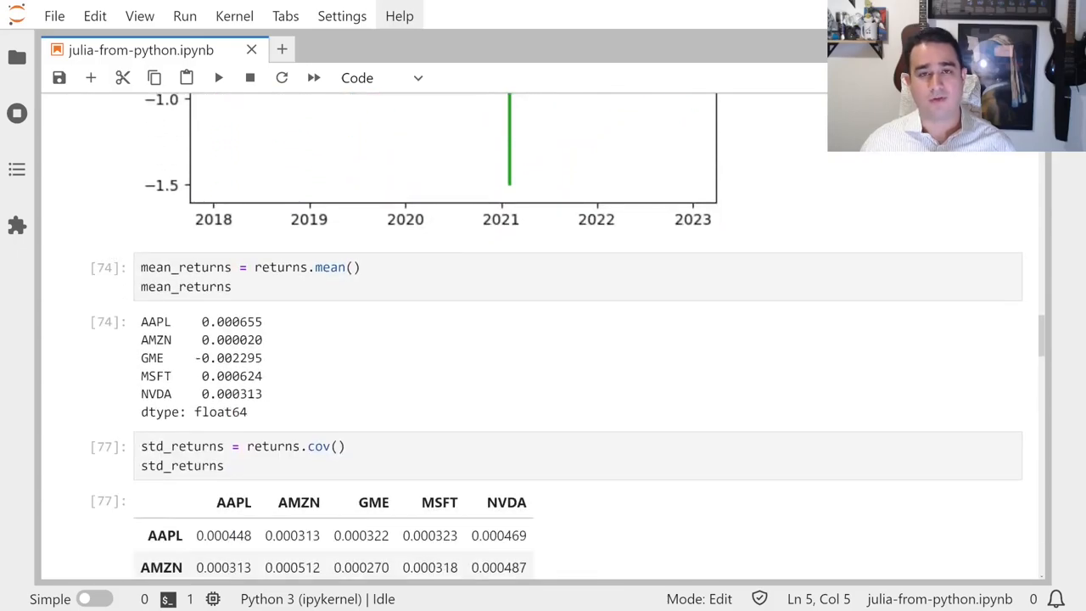
scroll("down", 3)
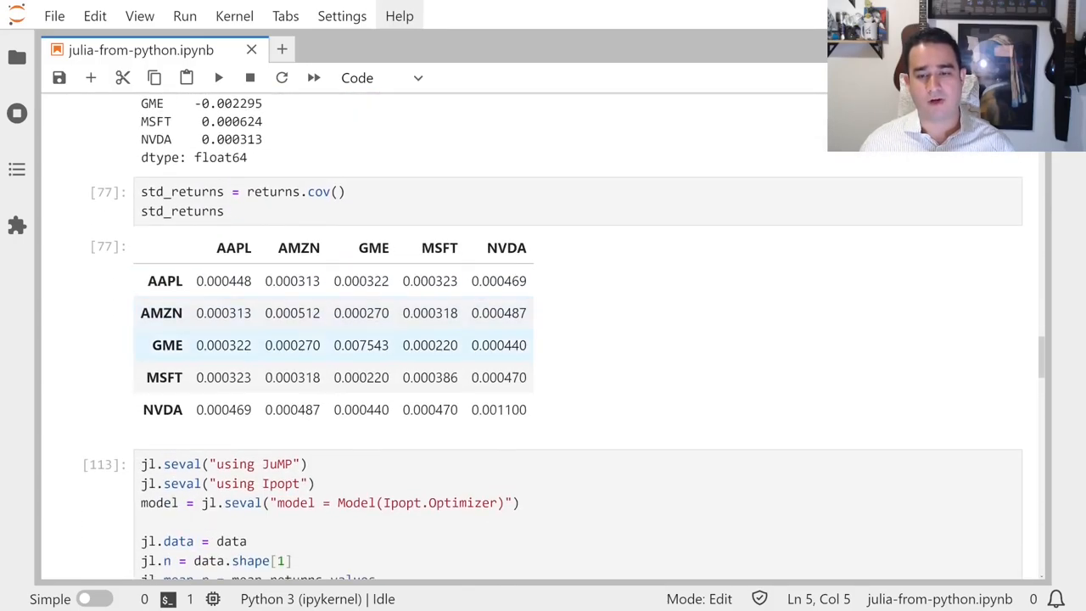
scroll("down", 3)
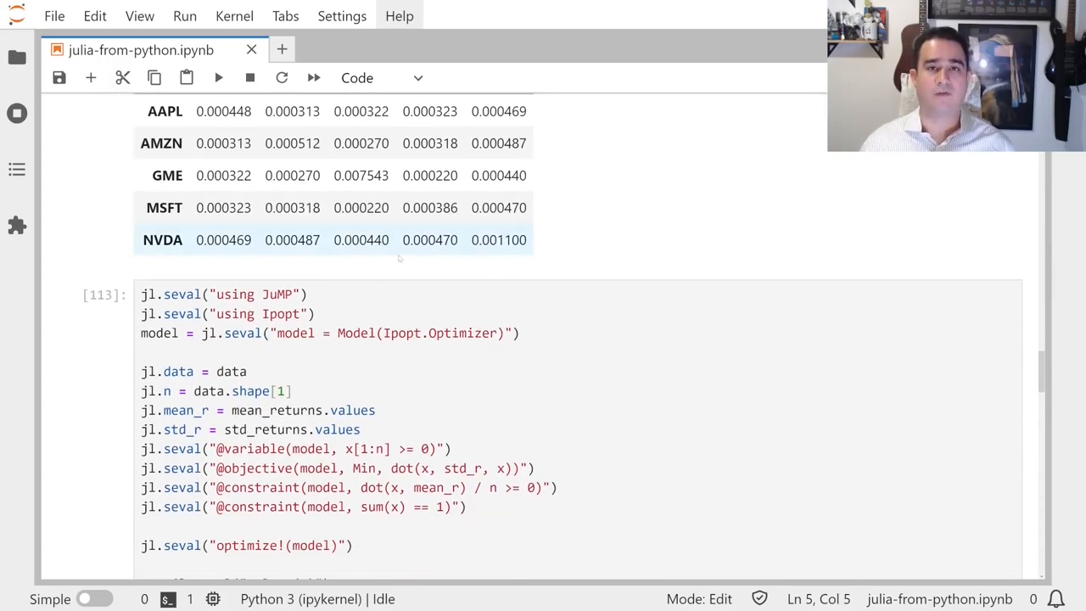
scroll("down", 3)
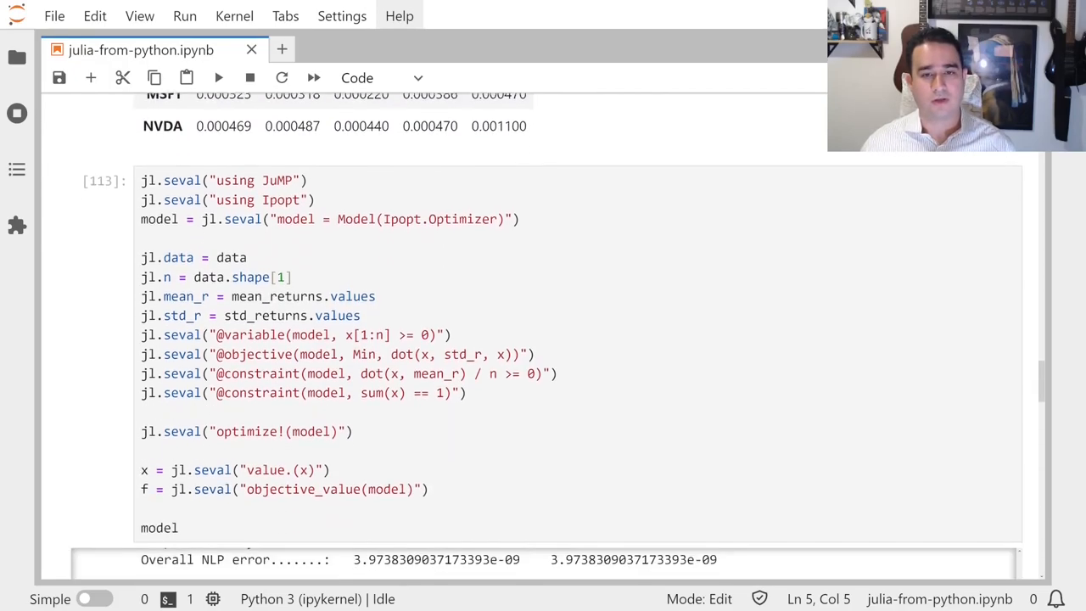
scroll("up", 3)
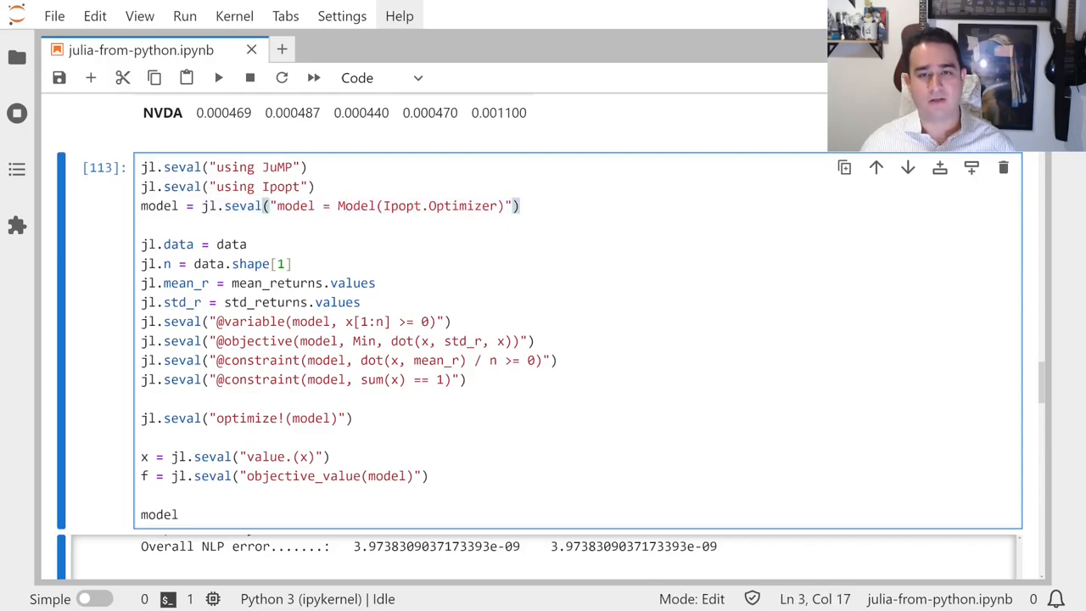
left_click(309, 166)
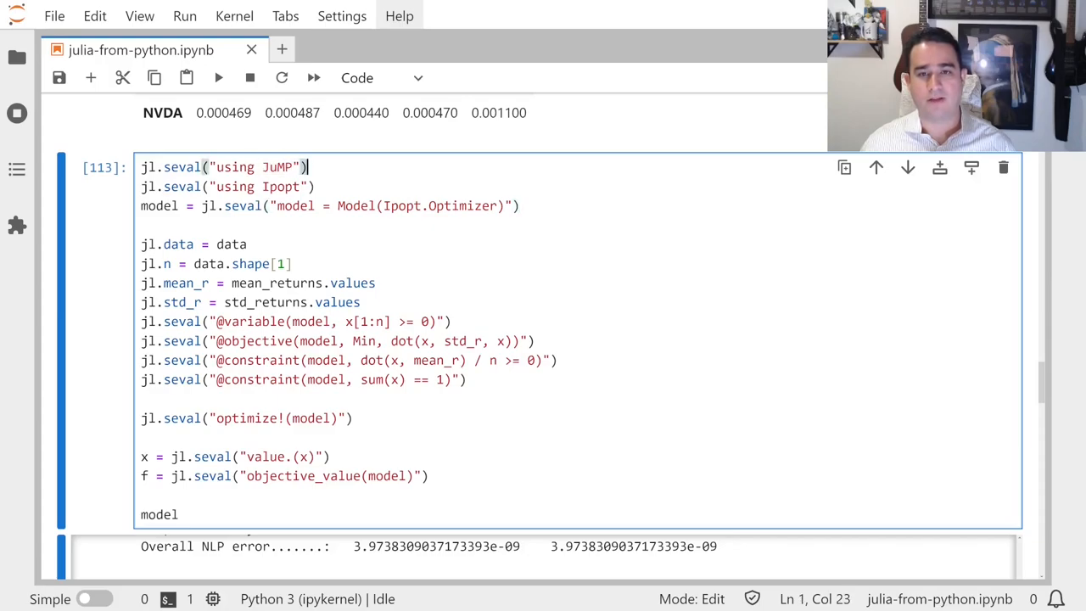
left_click(224, 205)
type("jl.J")
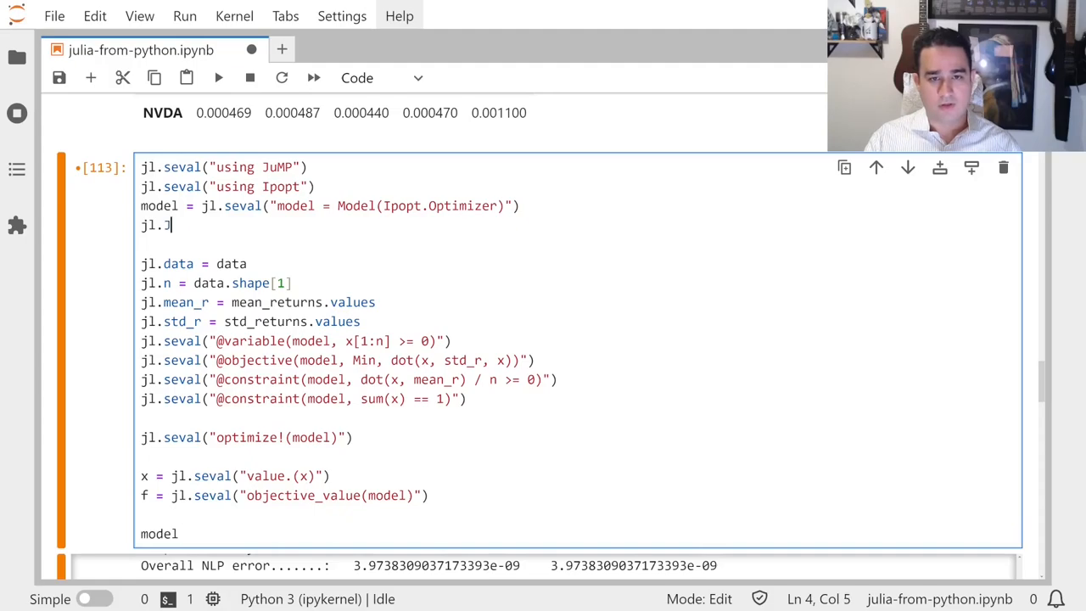
type("uMP.m")
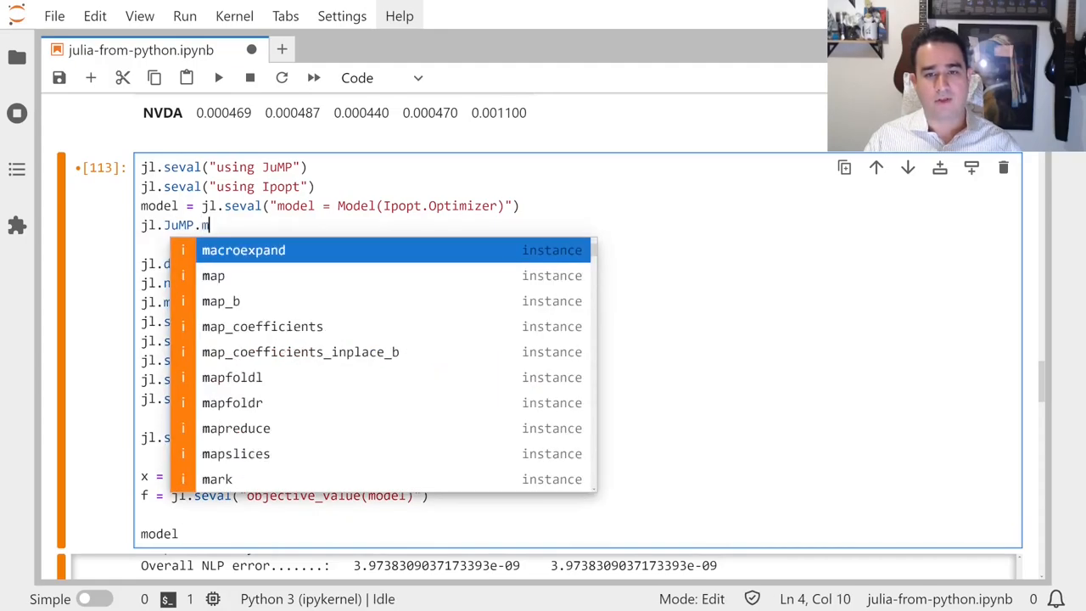
type("odel")
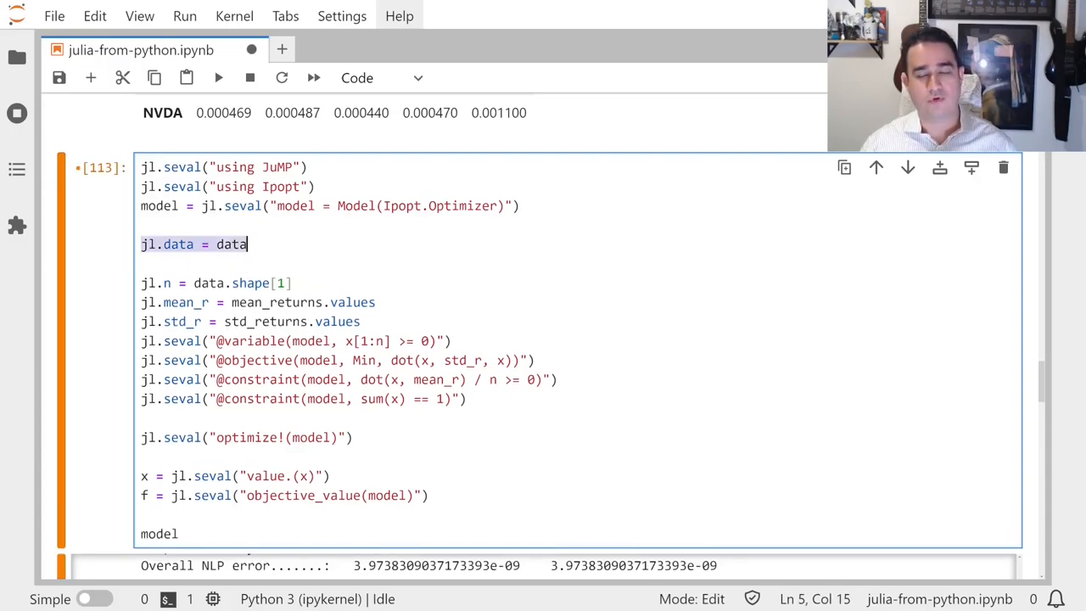
left_click(162, 244)
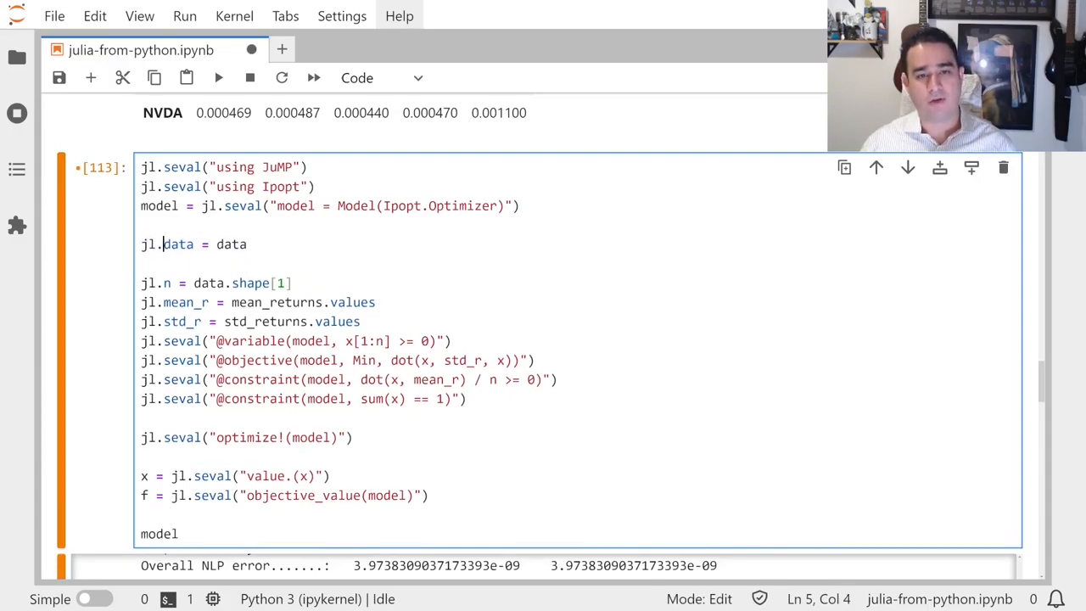
double_click(231, 244)
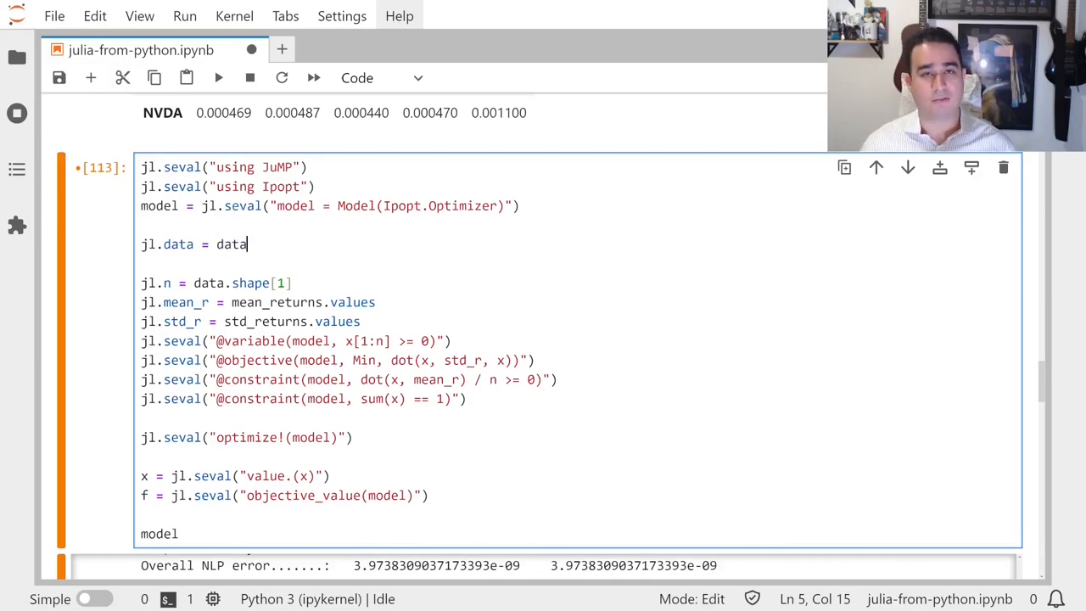
double_click(178, 244)
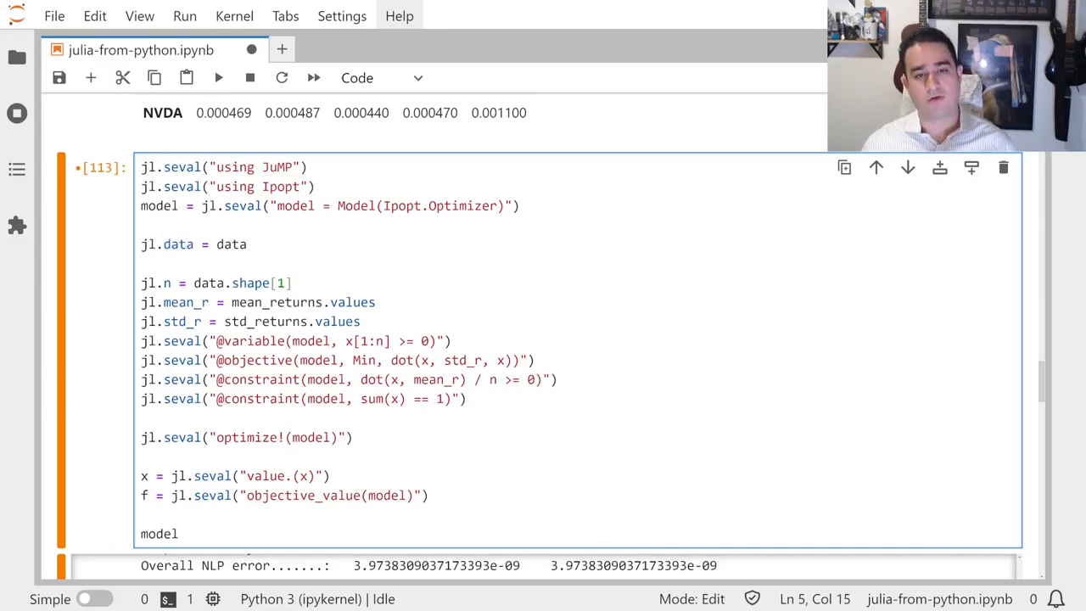
scroll("up", 3)
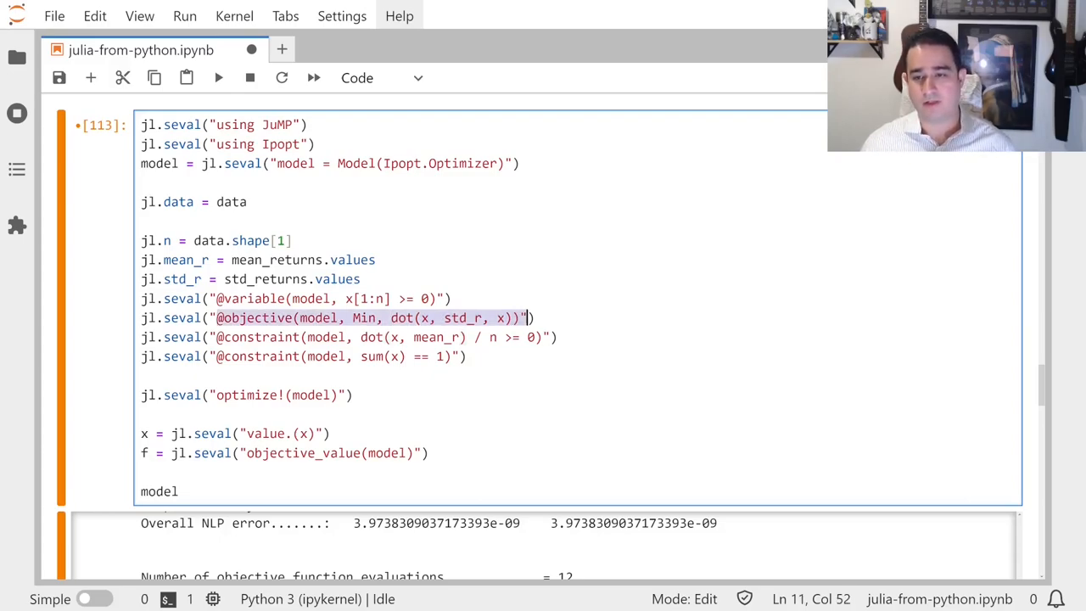
left_click(292, 317)
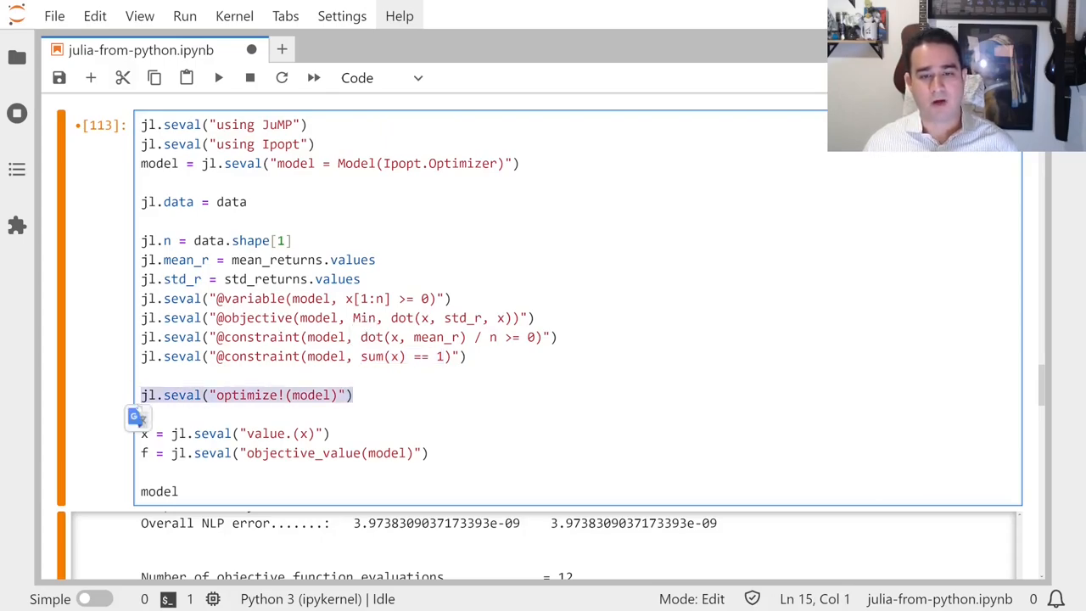
left_click(178, 394)
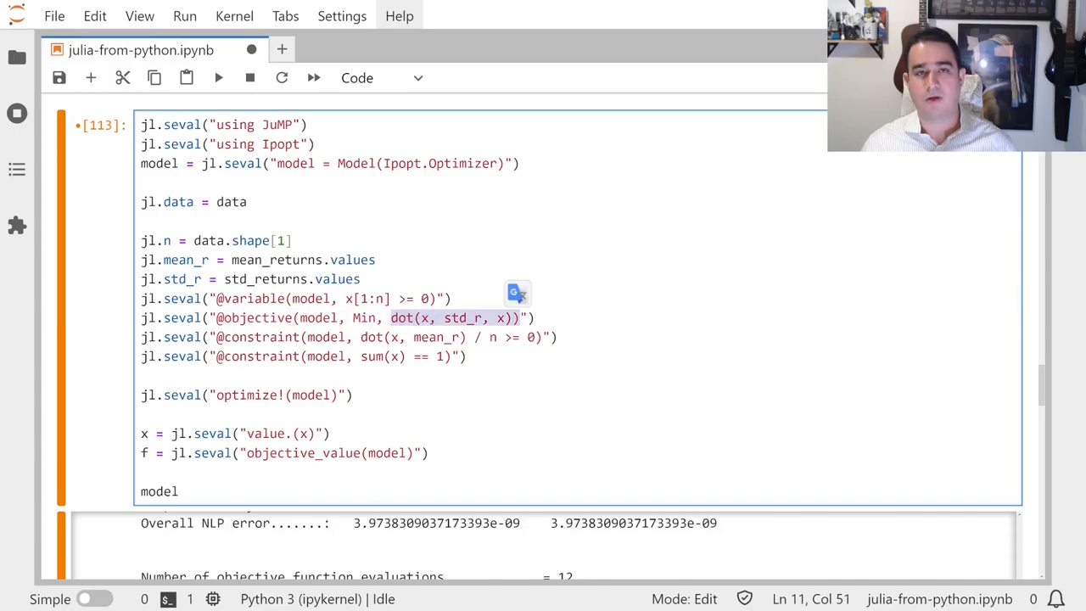
left_click(141, 414)
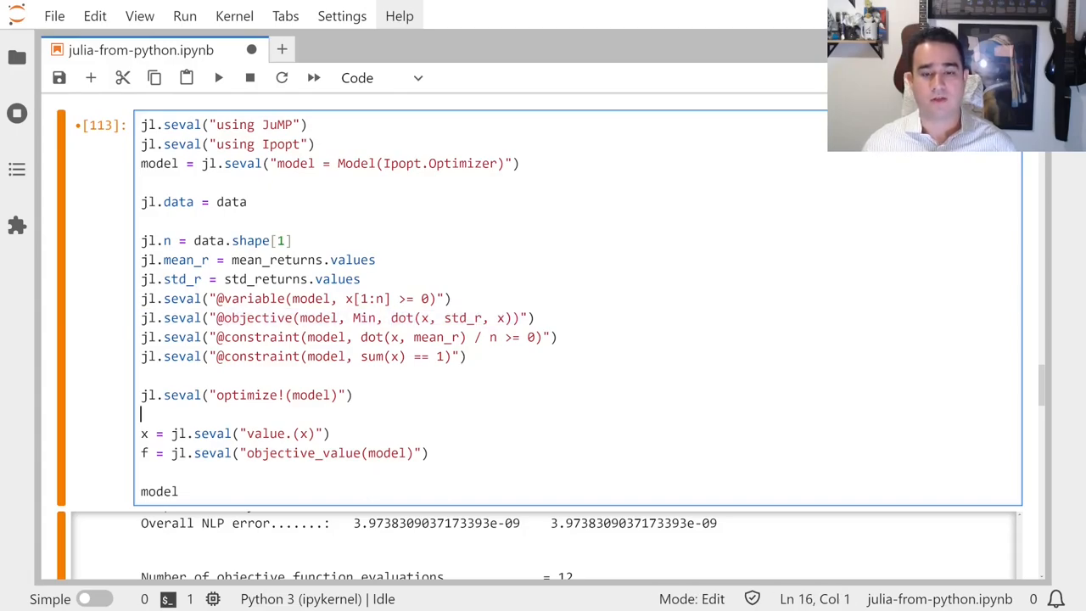
scroll("down", 3)
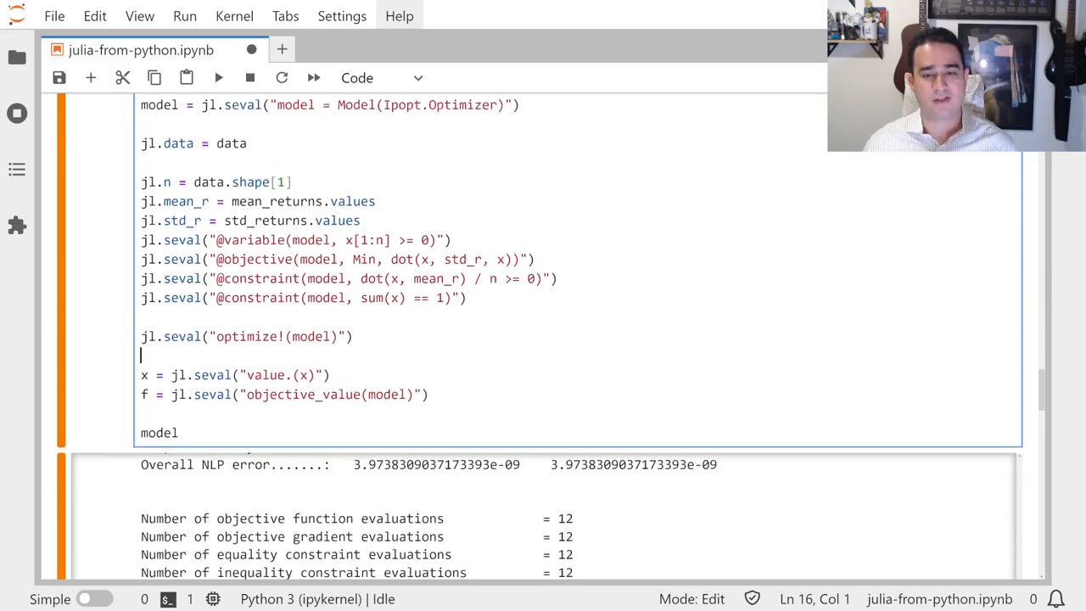
scroll("down", 3)
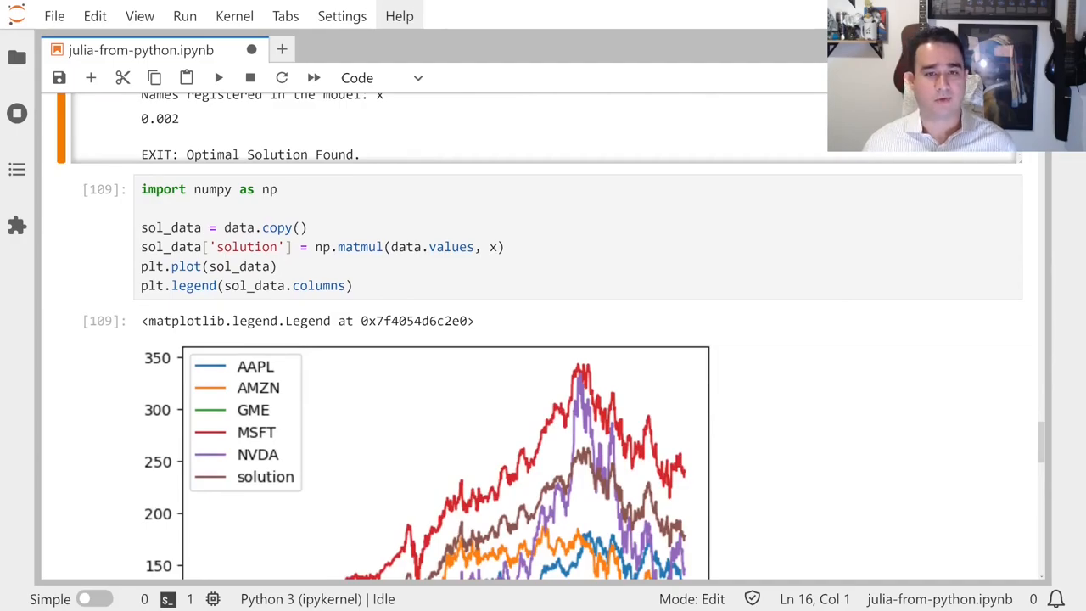
Save the notebook with Ctrl+S and bring the Allocation bar chart of optimized weights into view.
left_click(278, 264)
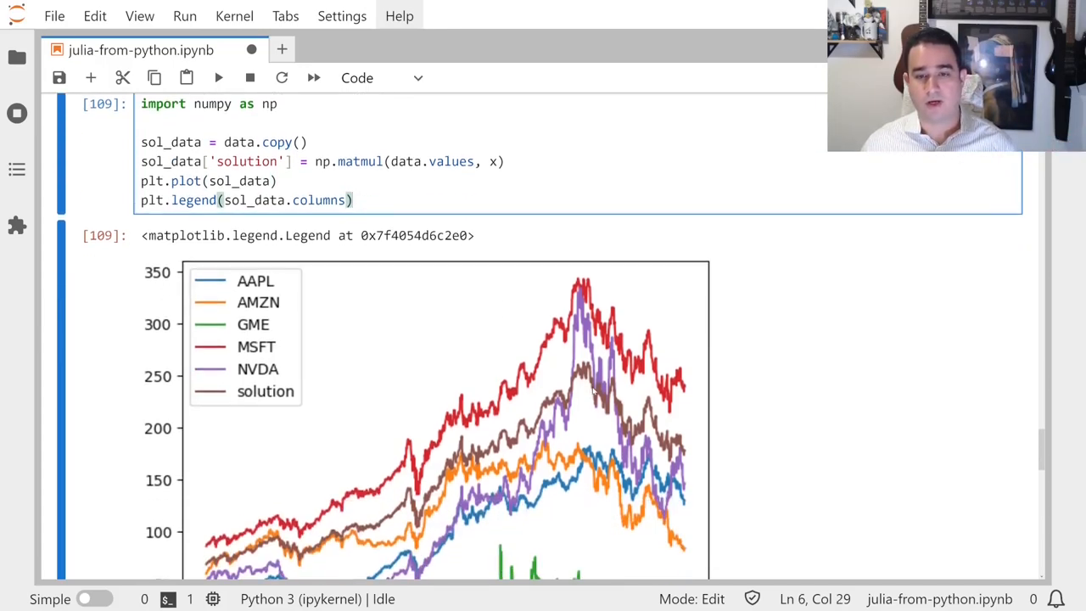
scroll("down", 3)
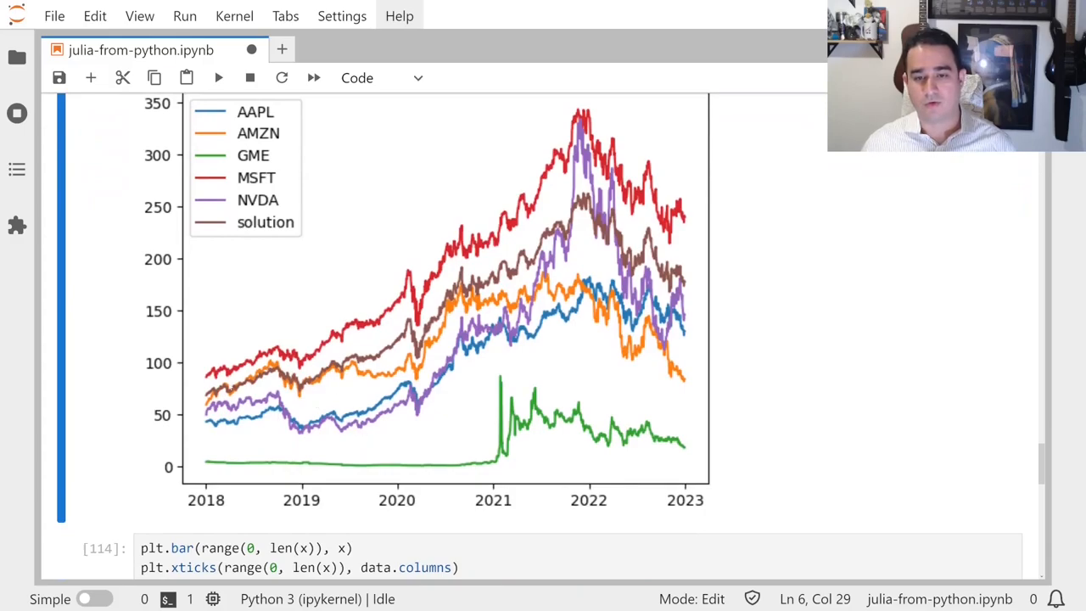
key("ctrl+s")
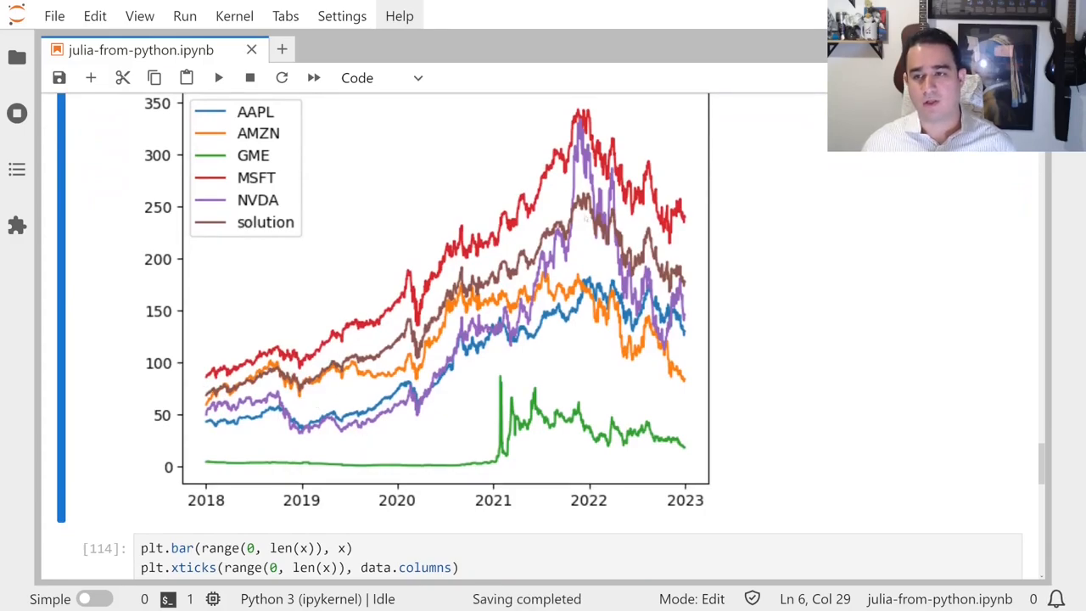
mouse_move(695, 289)
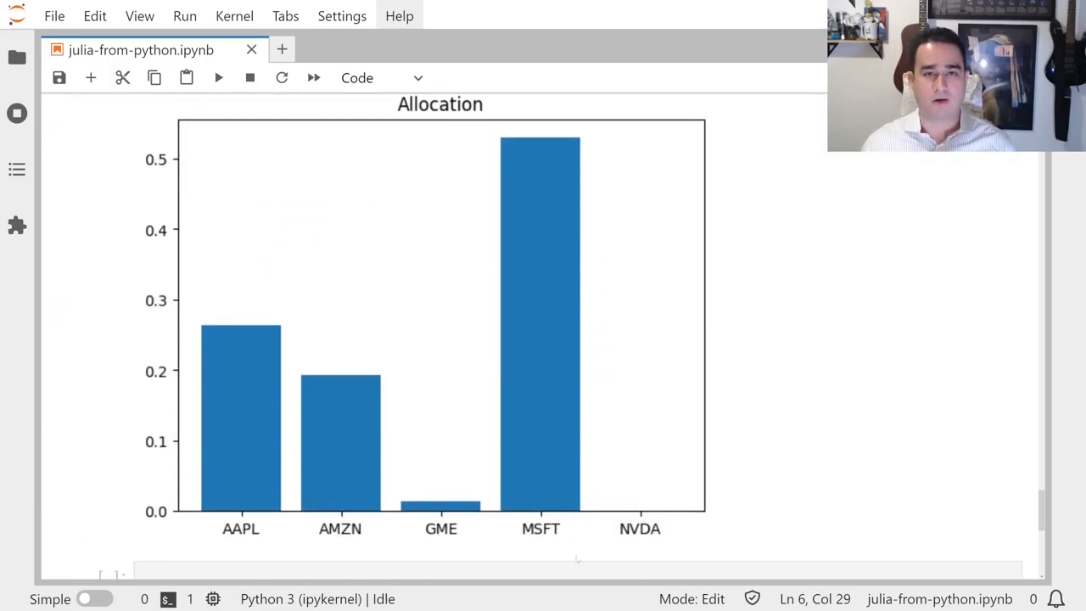
mouse_move(522, 343)
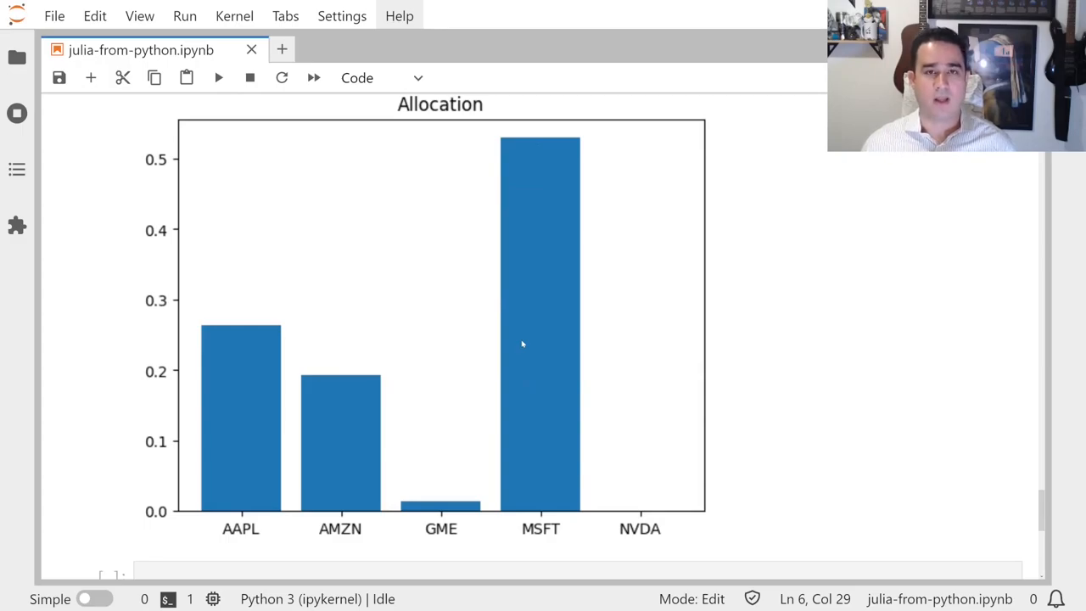
mouse_move(521, 322)
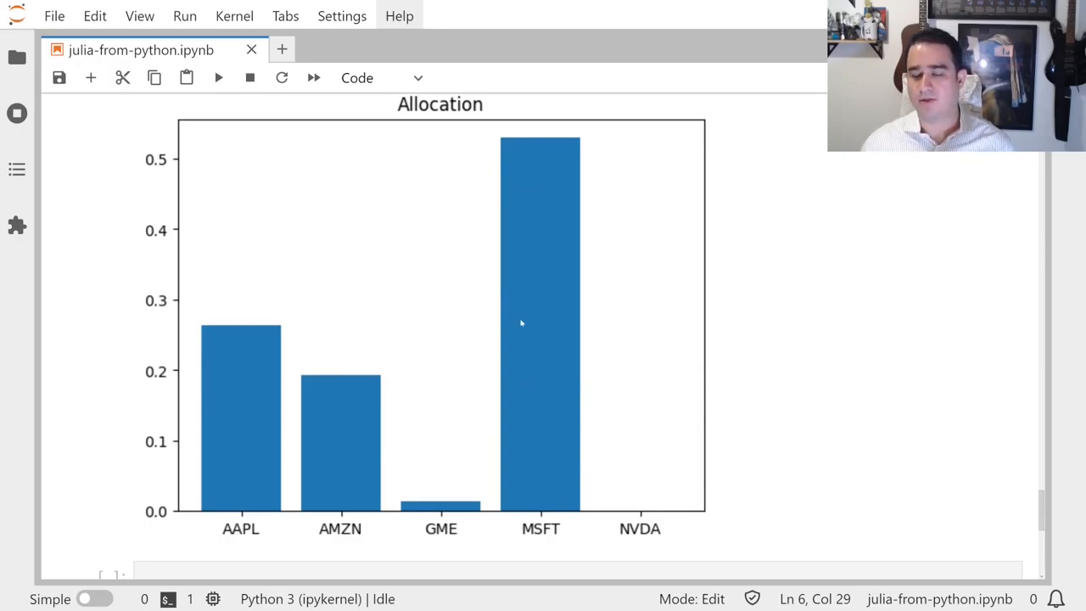
mouse_move(482, 257)
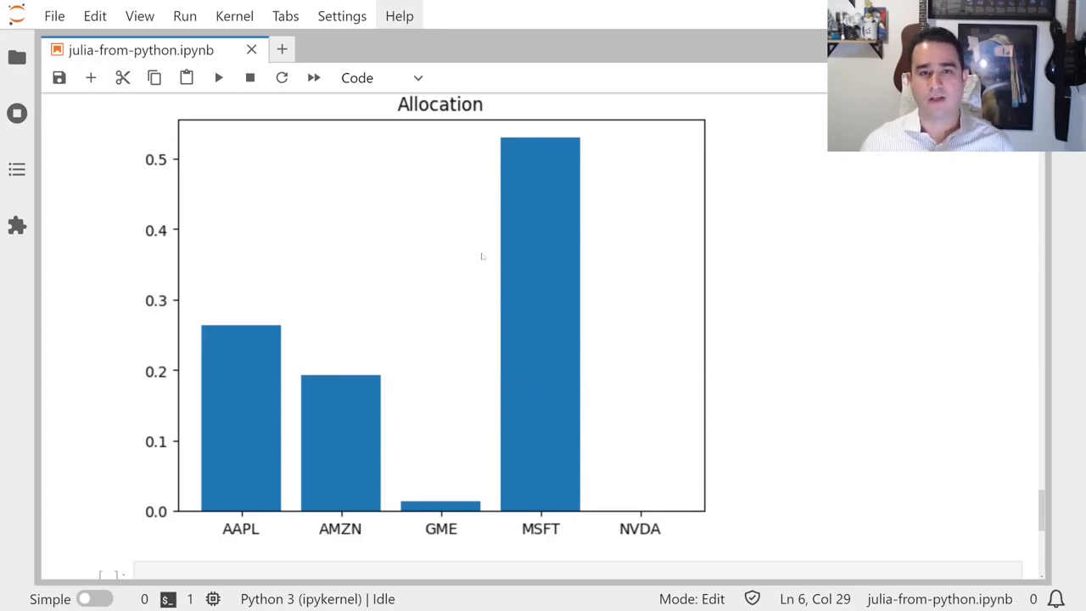